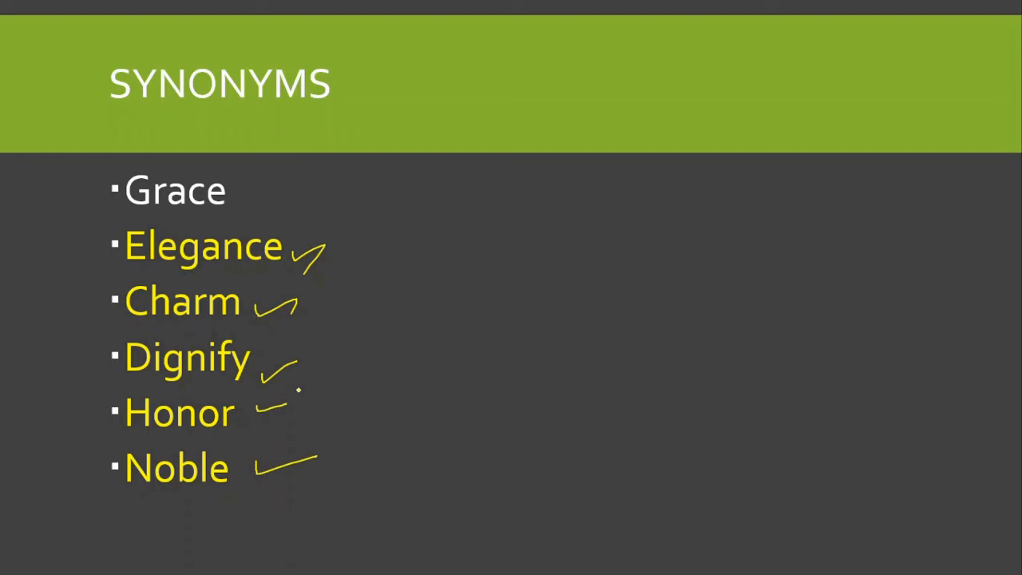
Advance the slide show to the Adamant synonyms slide
key(Right)
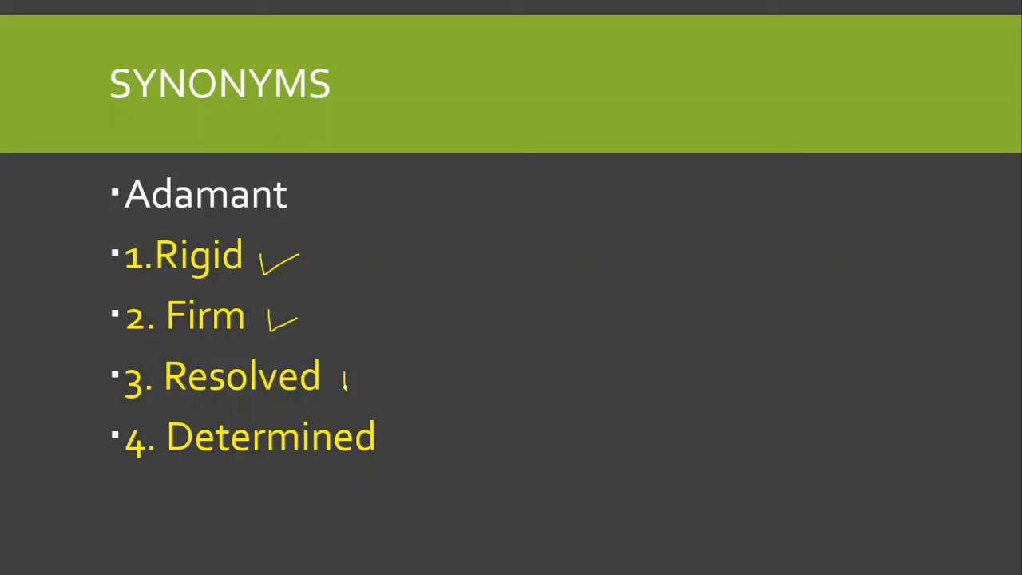